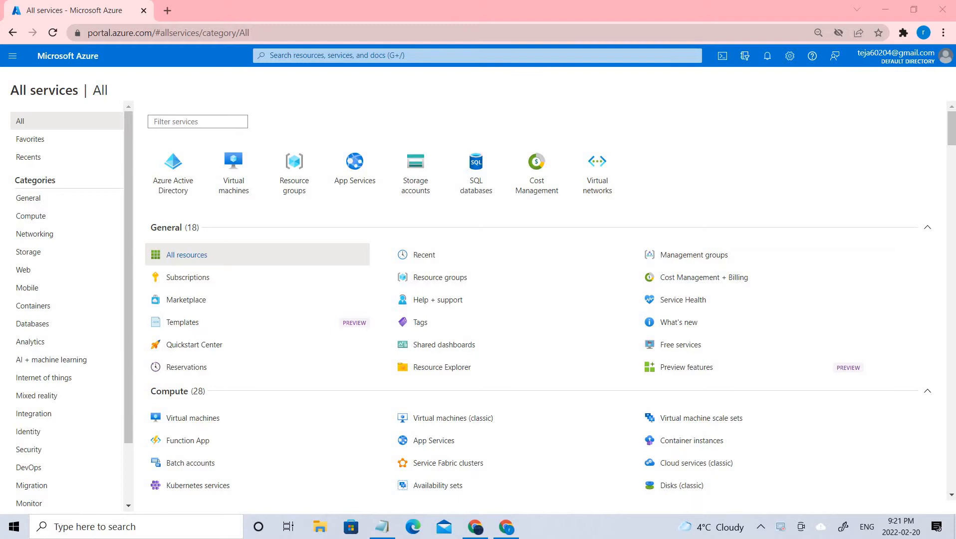
Open the Key vaults service under the Security category, currently listing no vaults
scroll(down, 3)
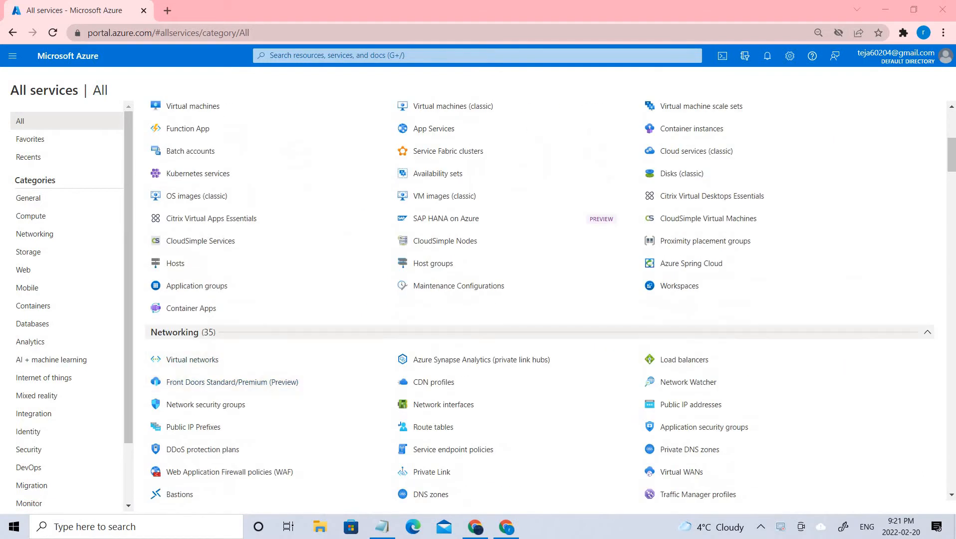
scroll(down, 3)
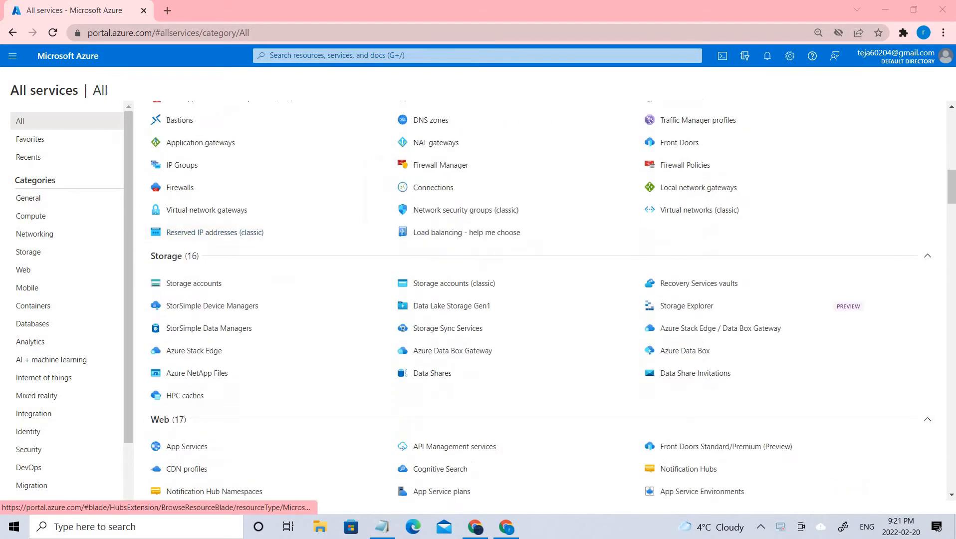
scroll(down, 3)
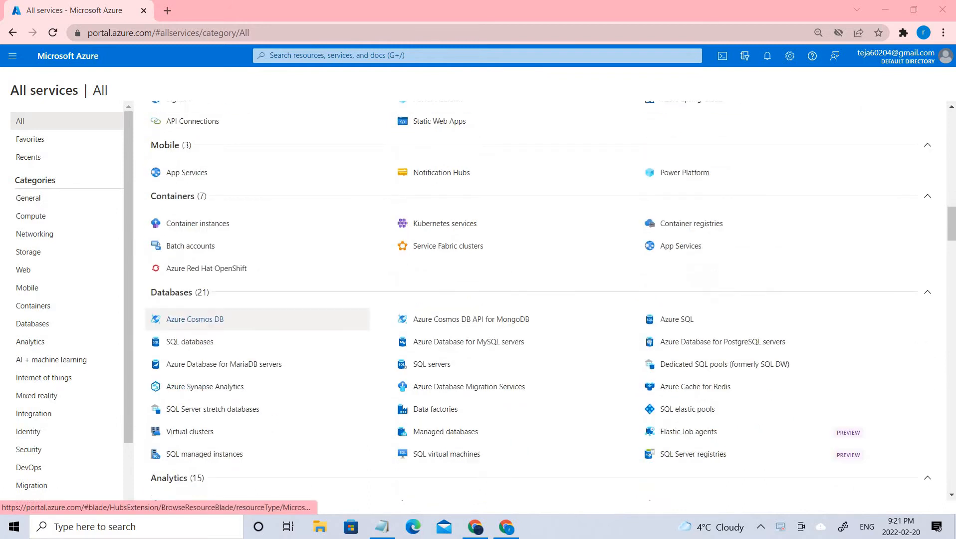
scroll(down, 3)
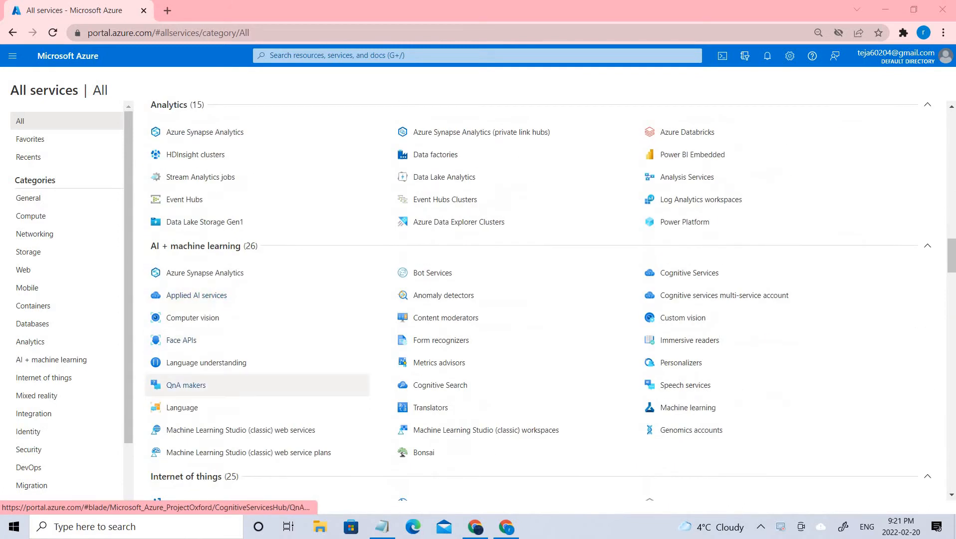
scroll(down, 3)
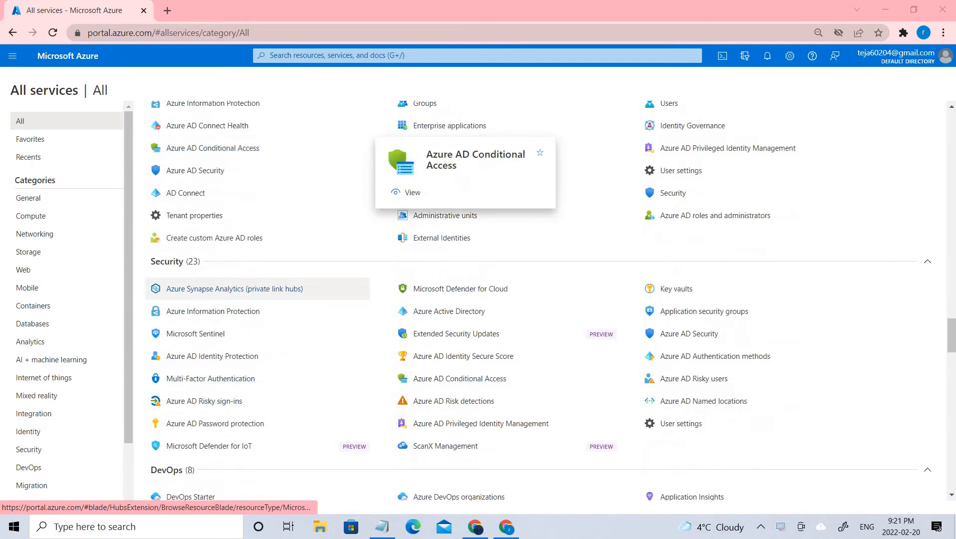
mouse_move(671, 289)
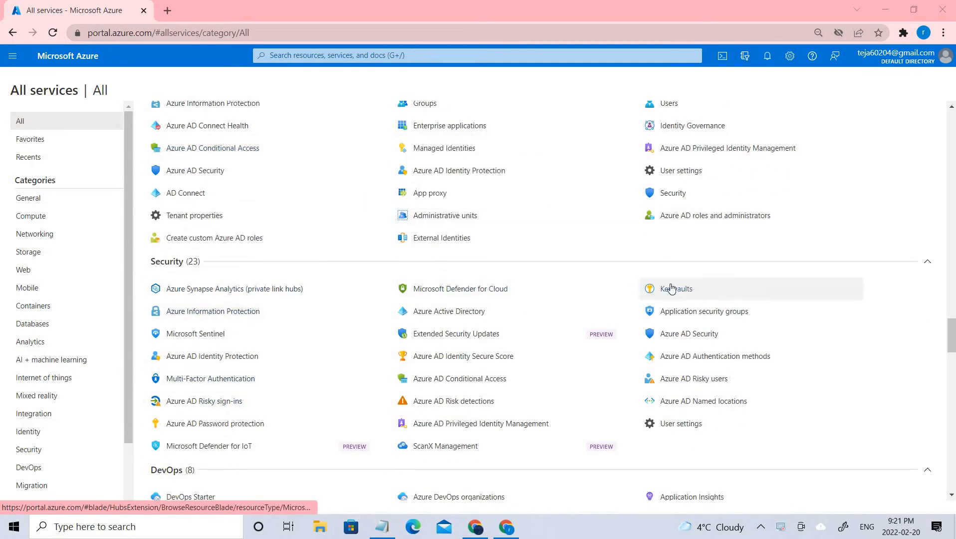
mouse_move(672, 288)
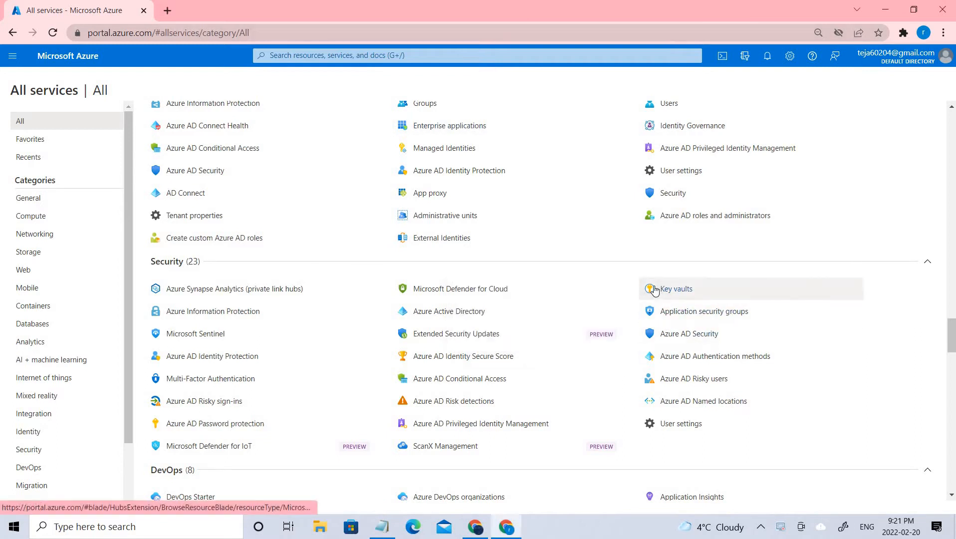
click(676, 288)
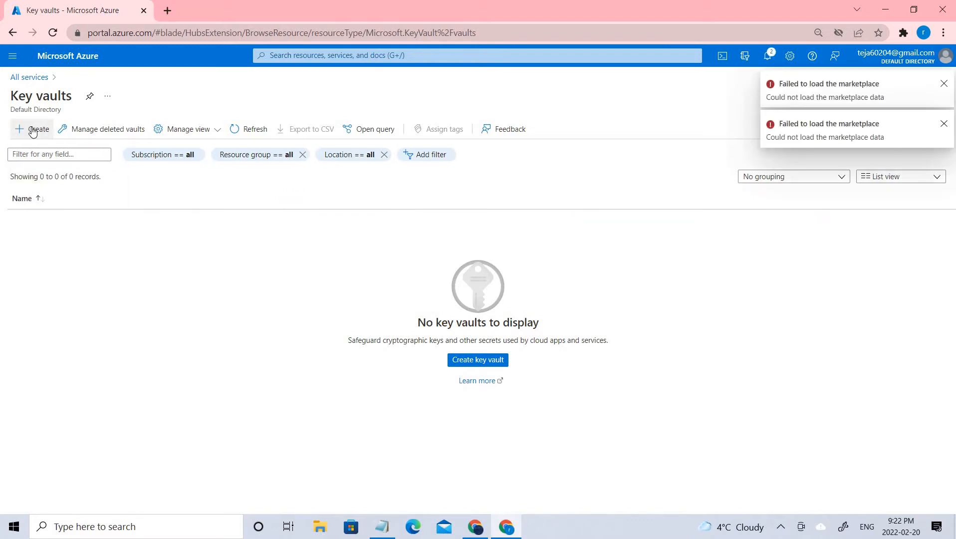
Begin a new key vault and create a resource group named Vault for it
click(31, 129)
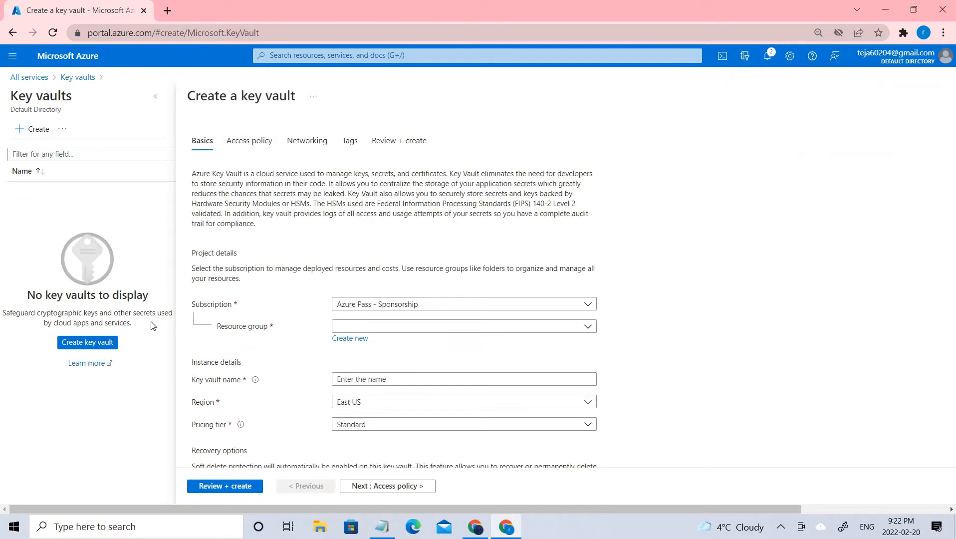
scroll(down, 3)
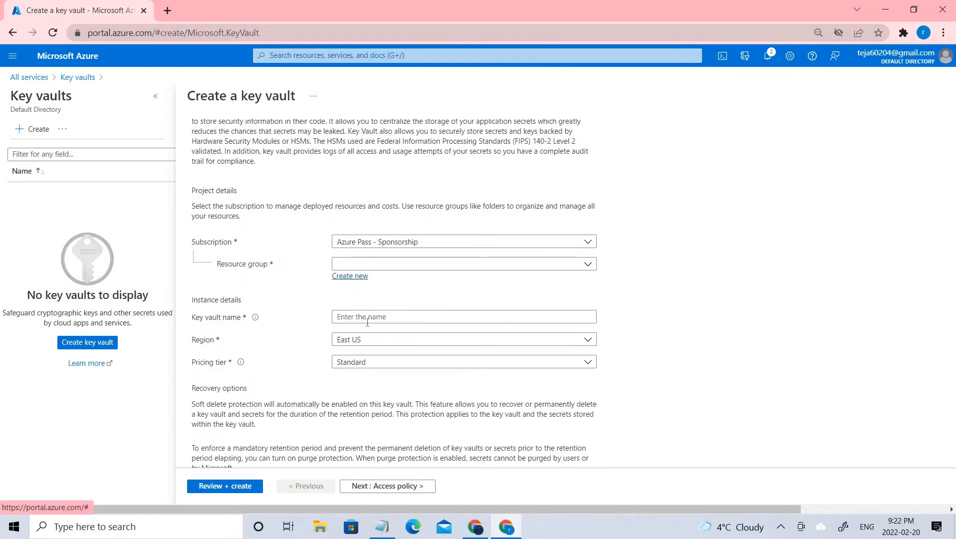
click(349, 276)
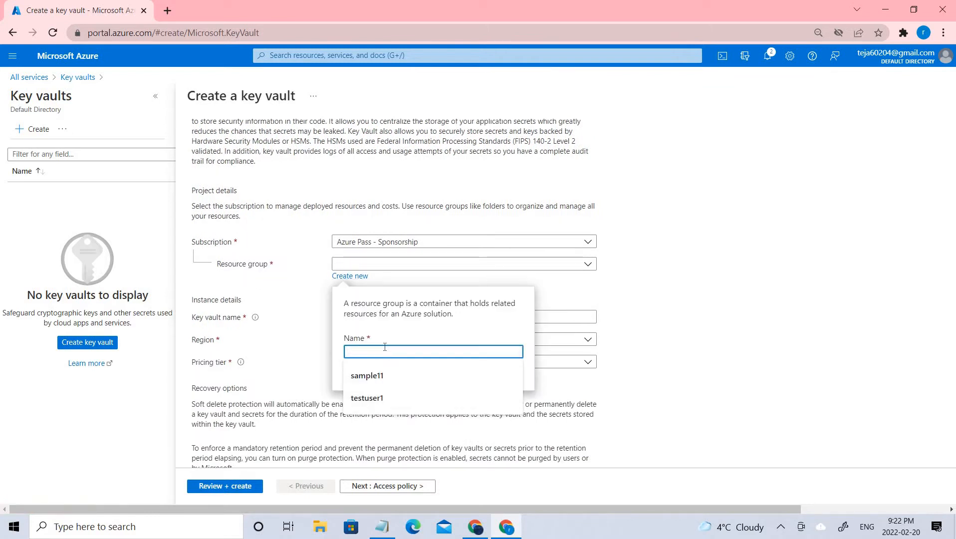
text(Valu)
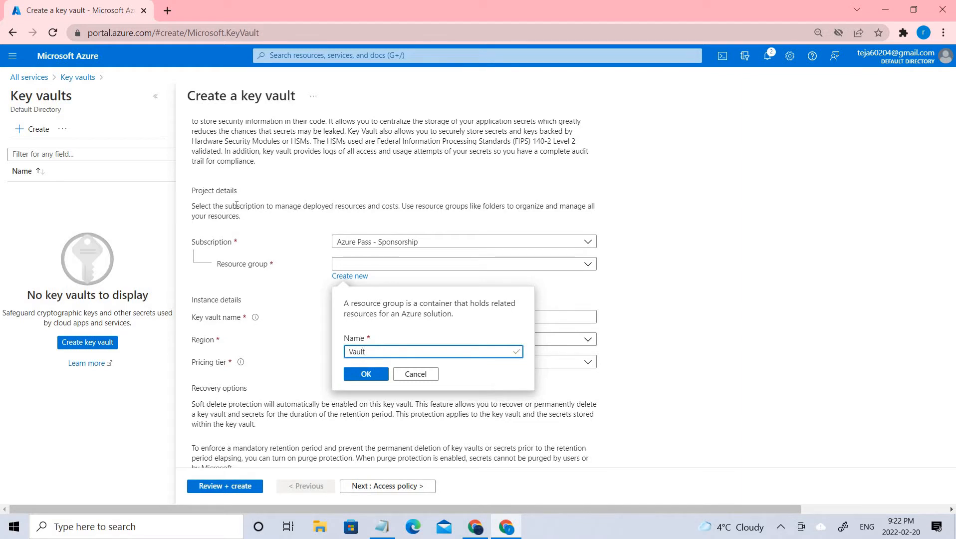
mouse_move(361, 372)
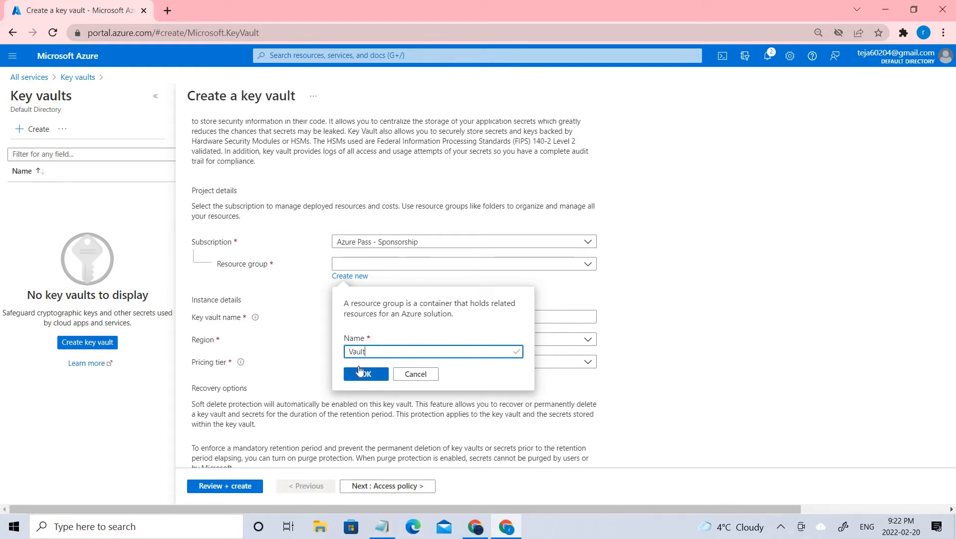
click(365, 374)
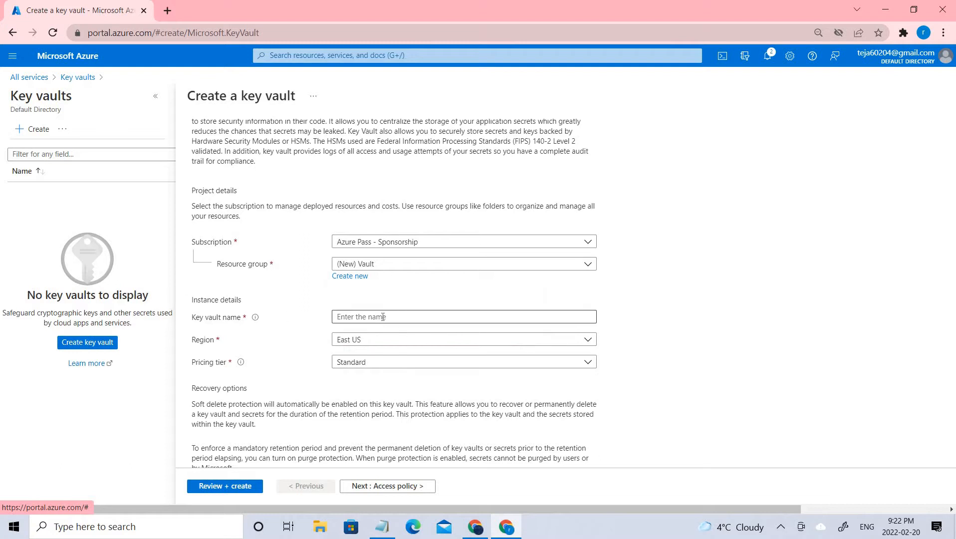
Enter Keyvaultmrt123 as the key vault name
click(464, 316)
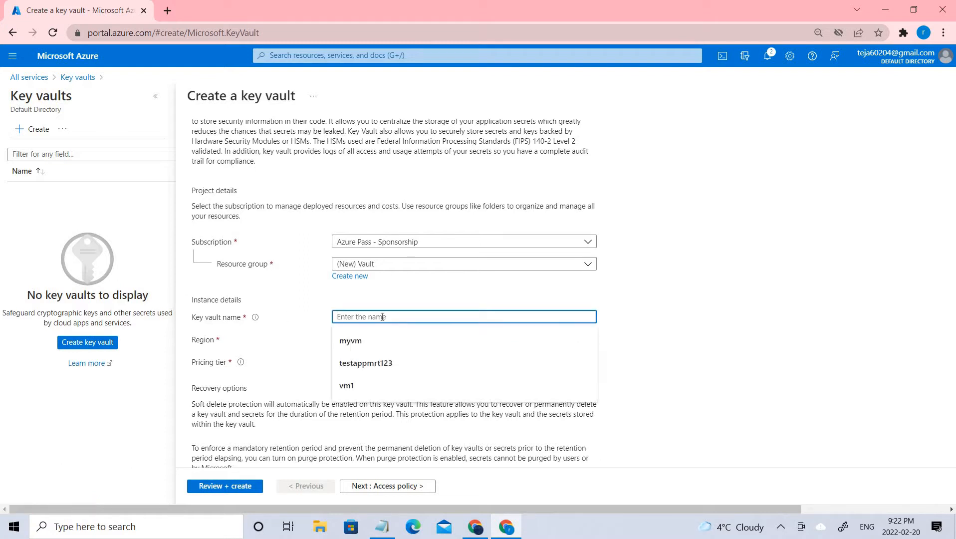
text(Keyvaultmrt123)
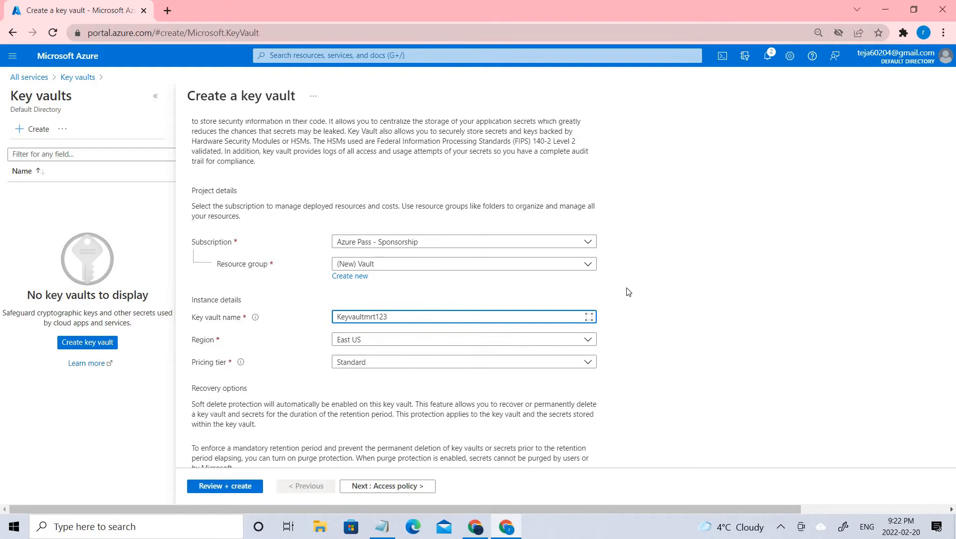
Keep default recovery options (soft-delete, 90-day retention) and proceed to Access policy
scroll(down, 3)
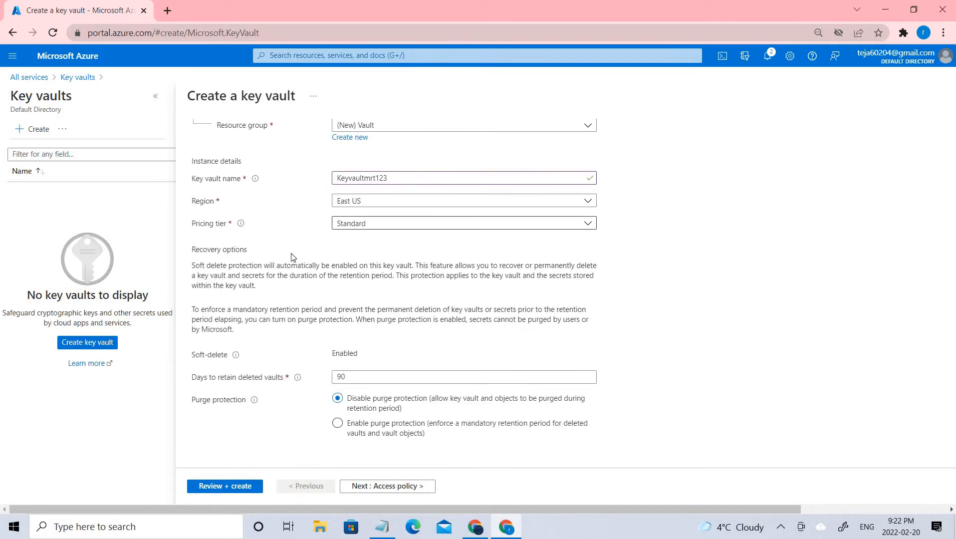
mouse_move(228, 357)
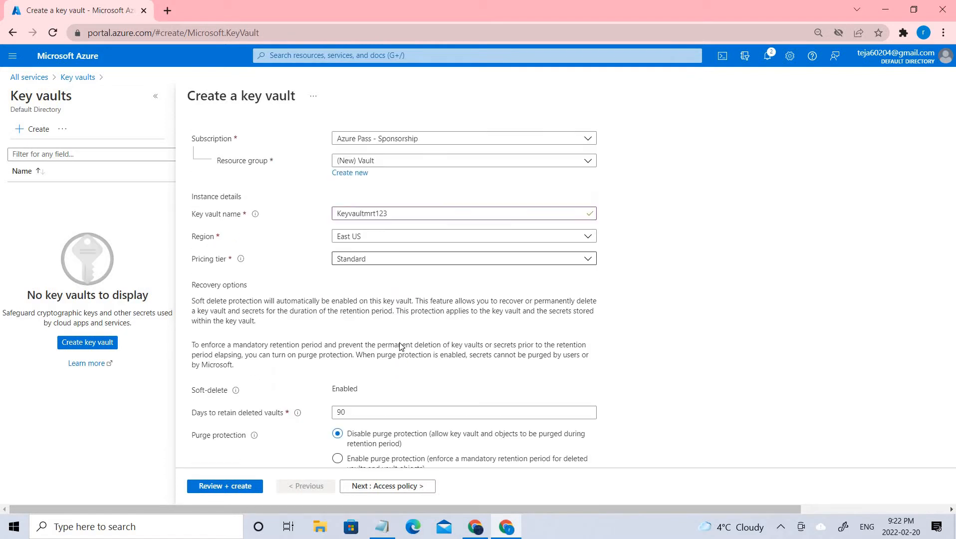
scroll(down, 3)
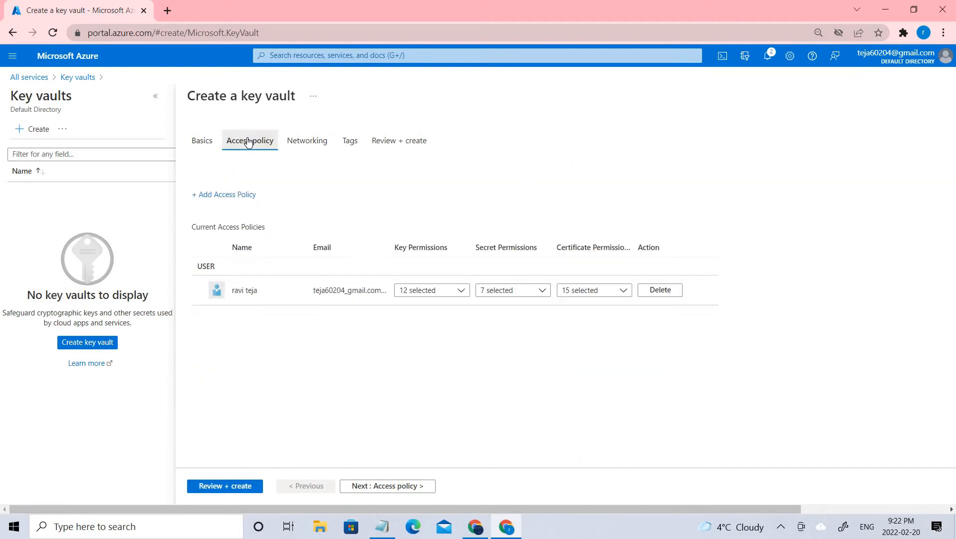
Leave Networking and Tags at defaults and proceed to Review + create for validation
click(250, 140)
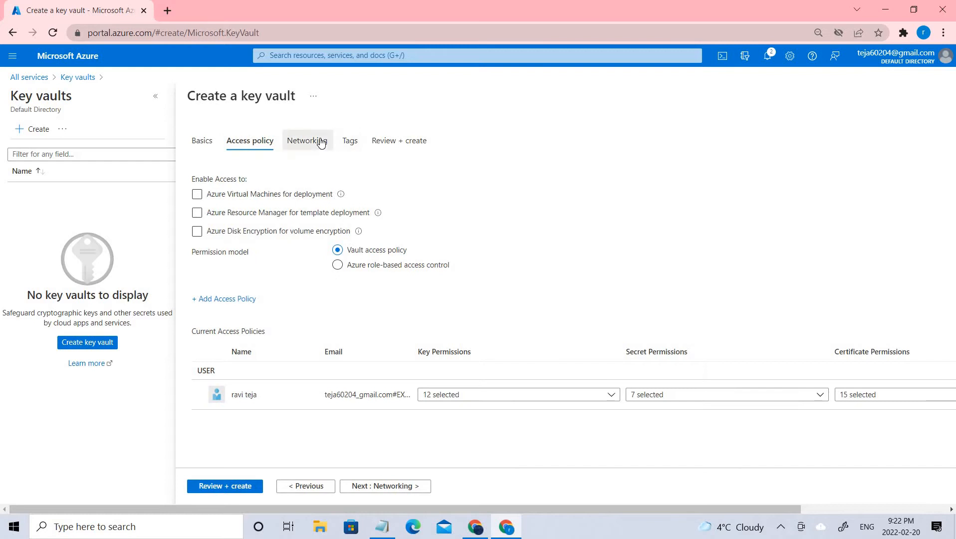
click(349, 141)
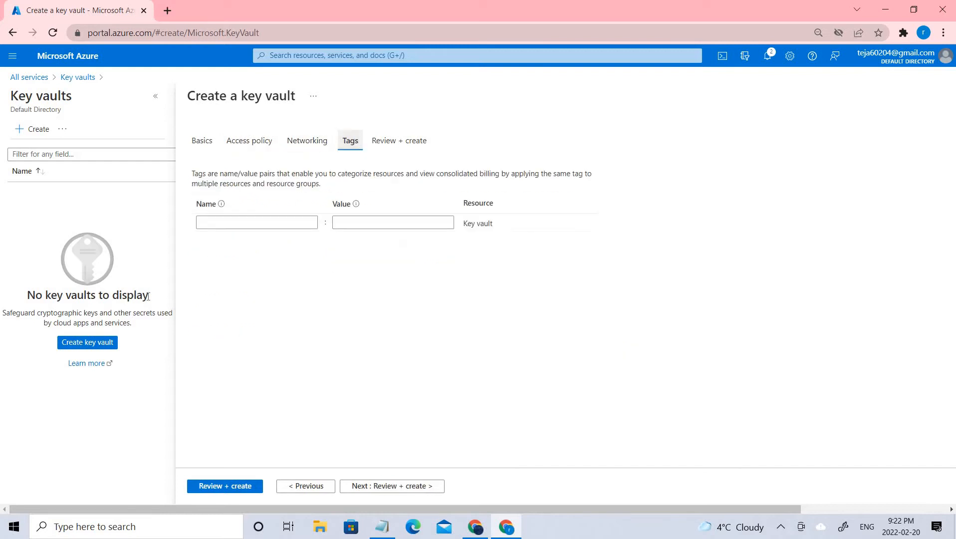
click(256, 222)
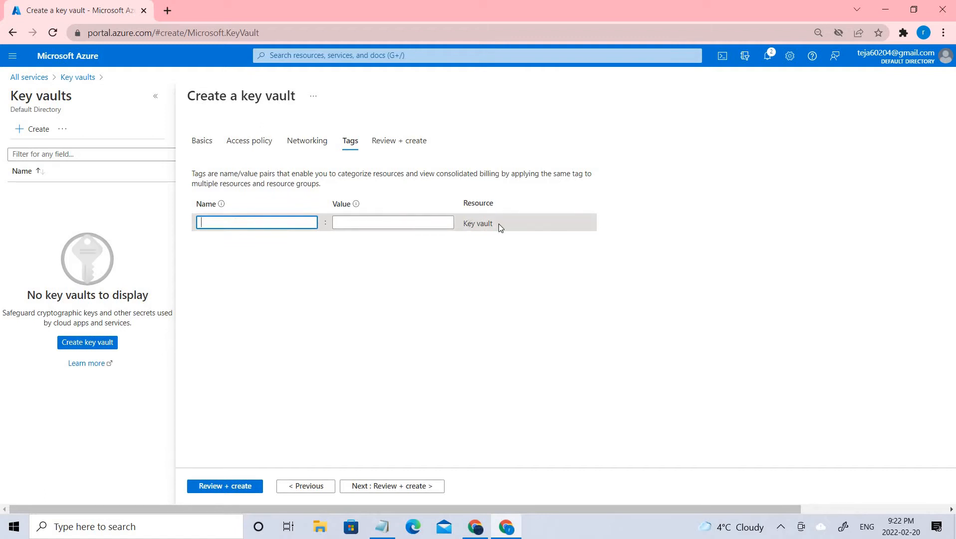
click(224, 486)
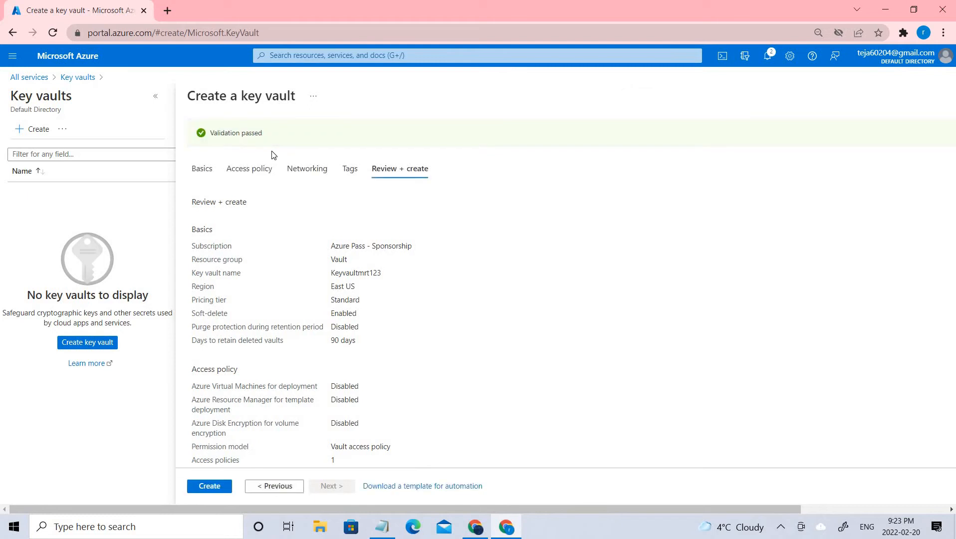
mouse_move(346, 219)
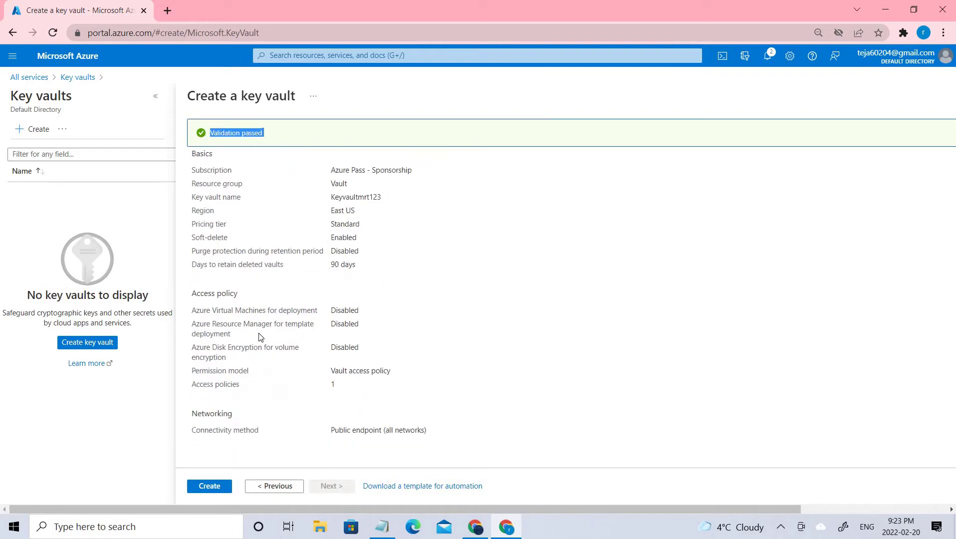
Create the validated key vault Keyvaultmrt123 in resource group Vault
click(209, 486)
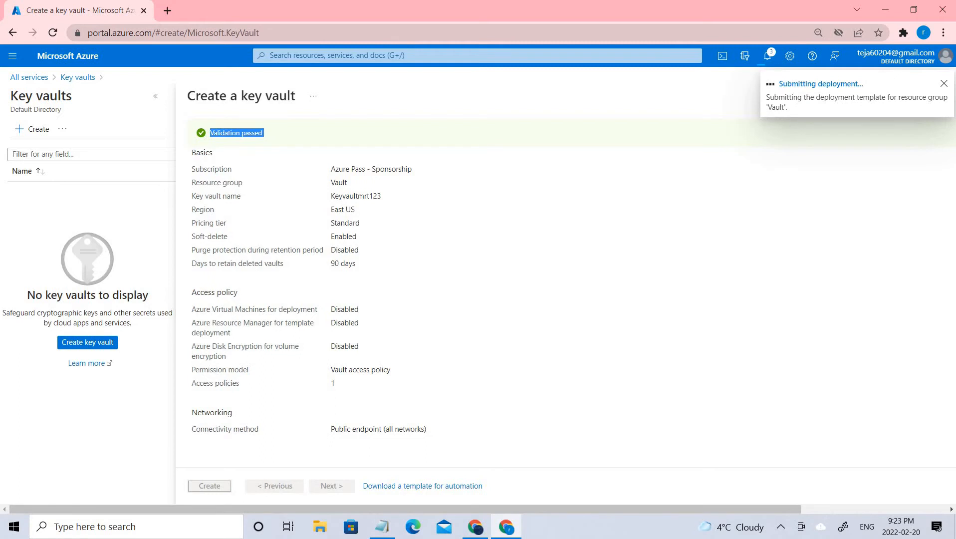
Refresh until deployment of Keyvaultmrt123 completes, then go to the new vault
click(209, 485)
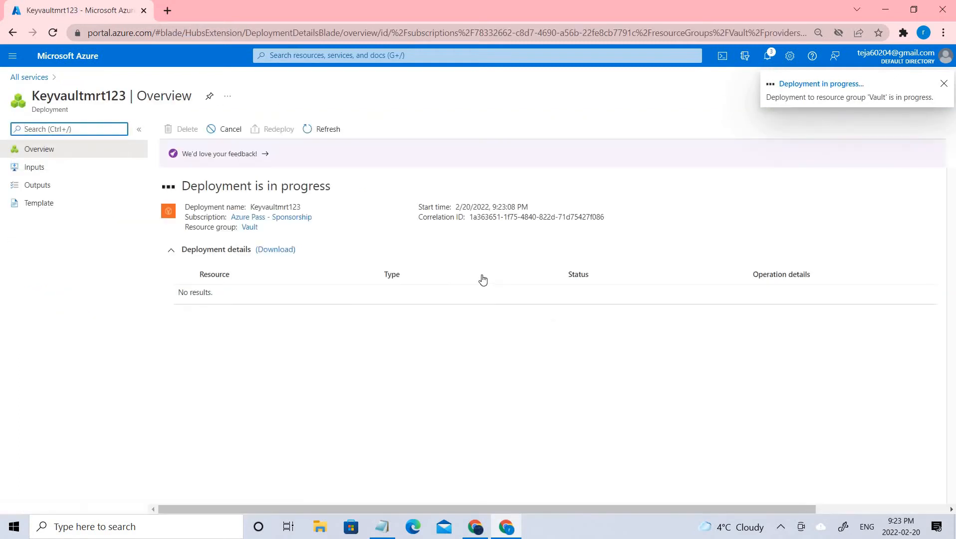
mouse_move(509, 260)
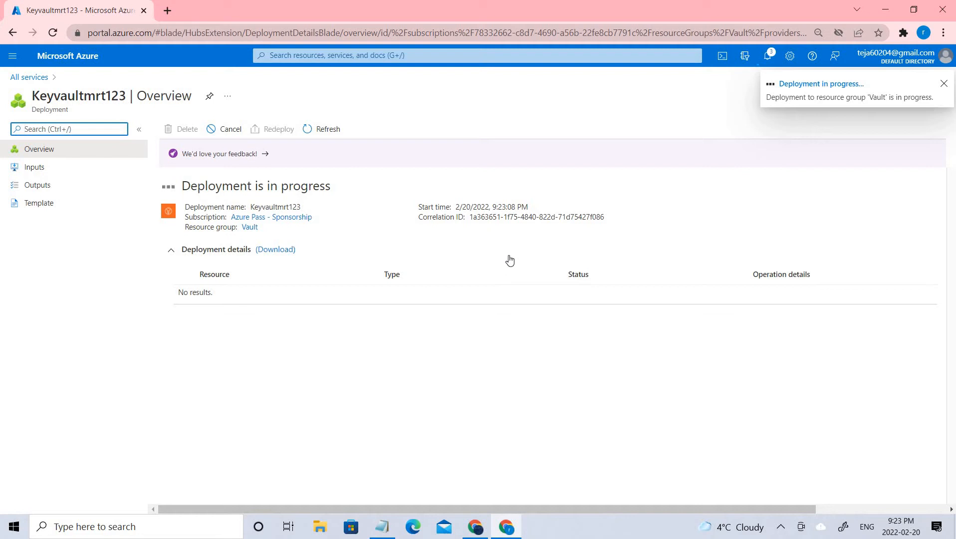
click(943, 83)
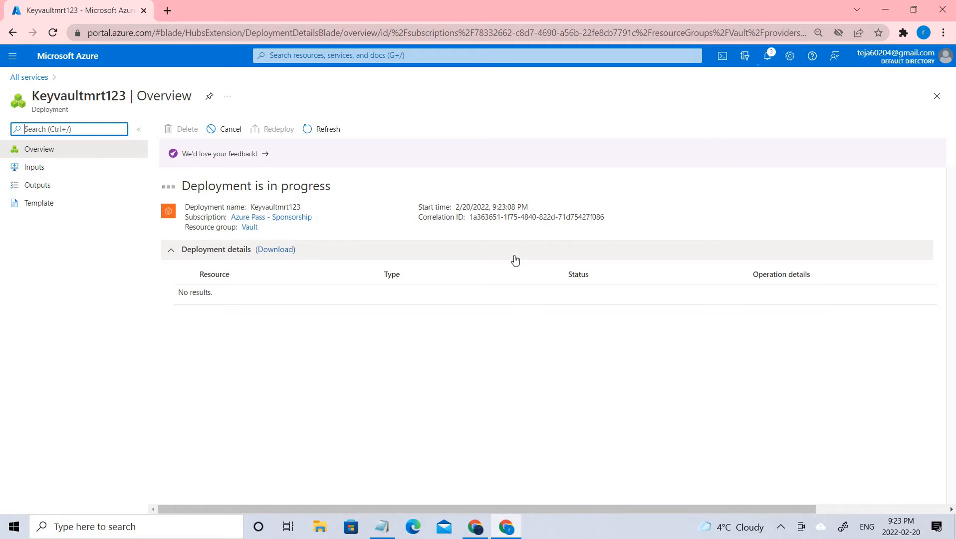
mouse_move(317, 227)
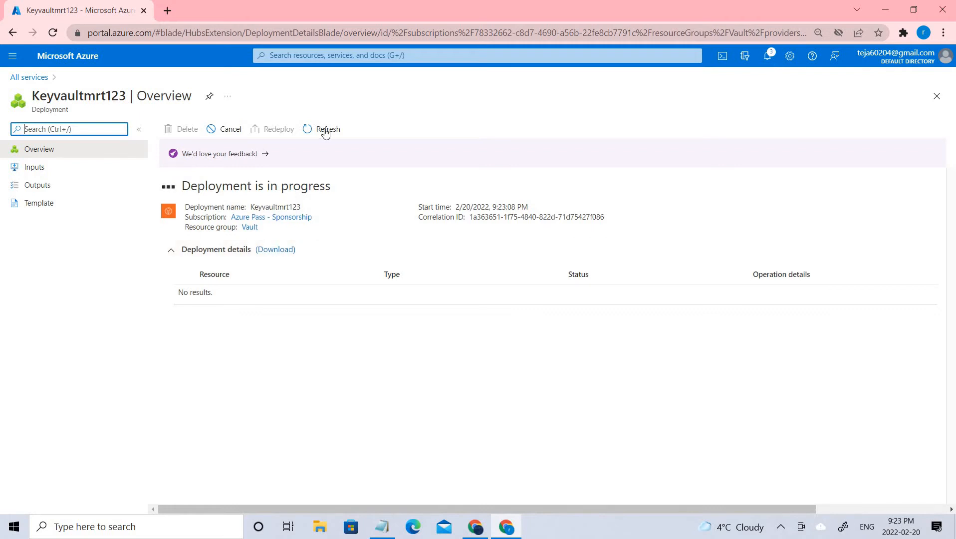
click(327, 129)
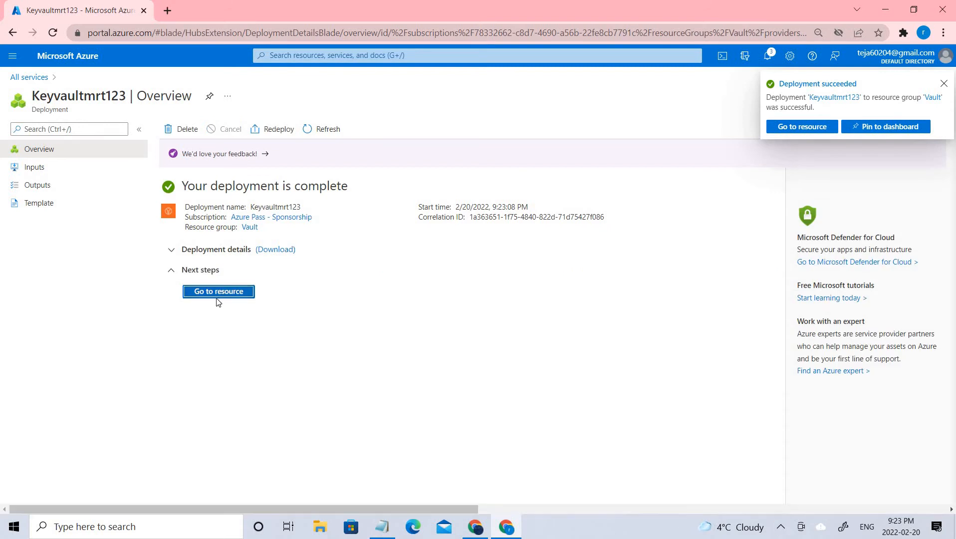
click(218, 291)
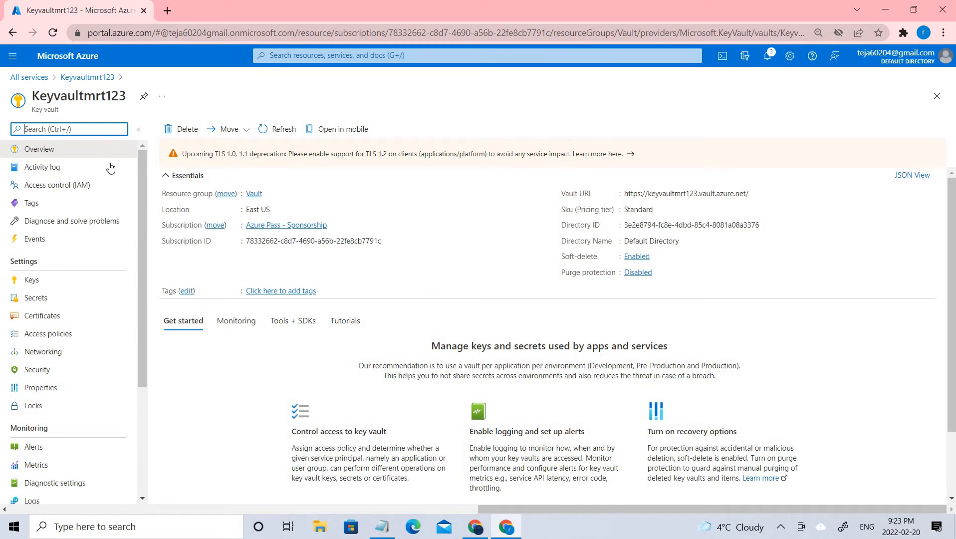
mouse_move(55, 298)
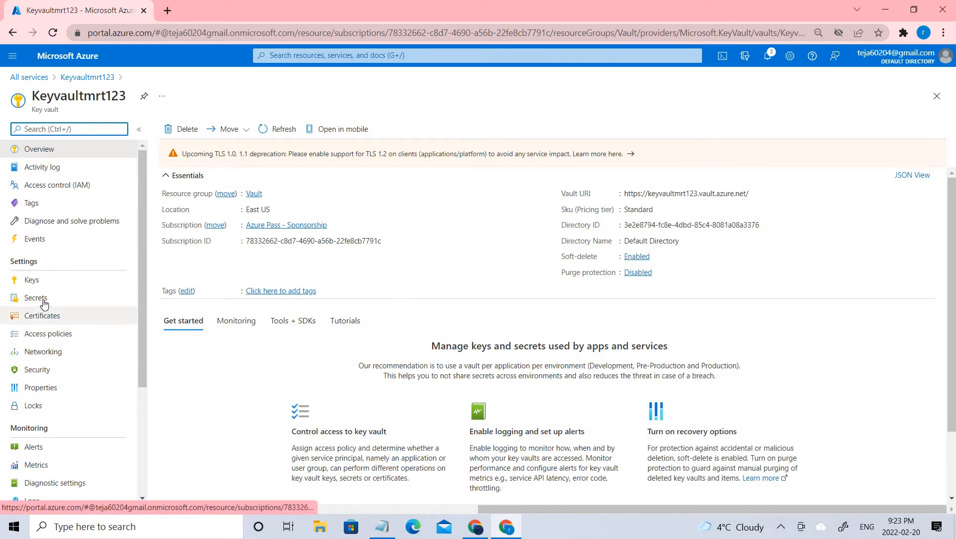
Go to the vault's empty Secrets list and begin a new secret via Generate/Import
click(36, 297)
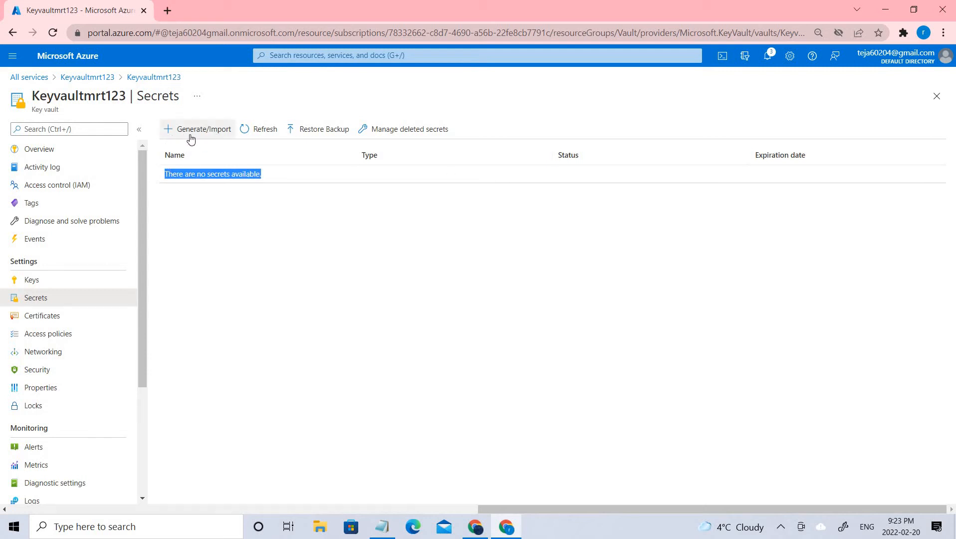
click(203, 129)
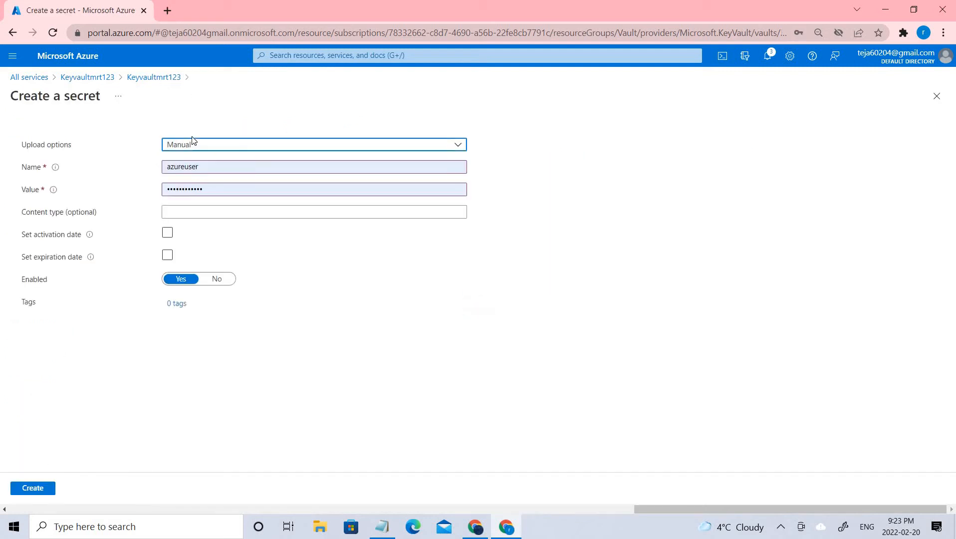
Create enabled secret APIKEY with a value and content type 'news api'
click(313, 167)
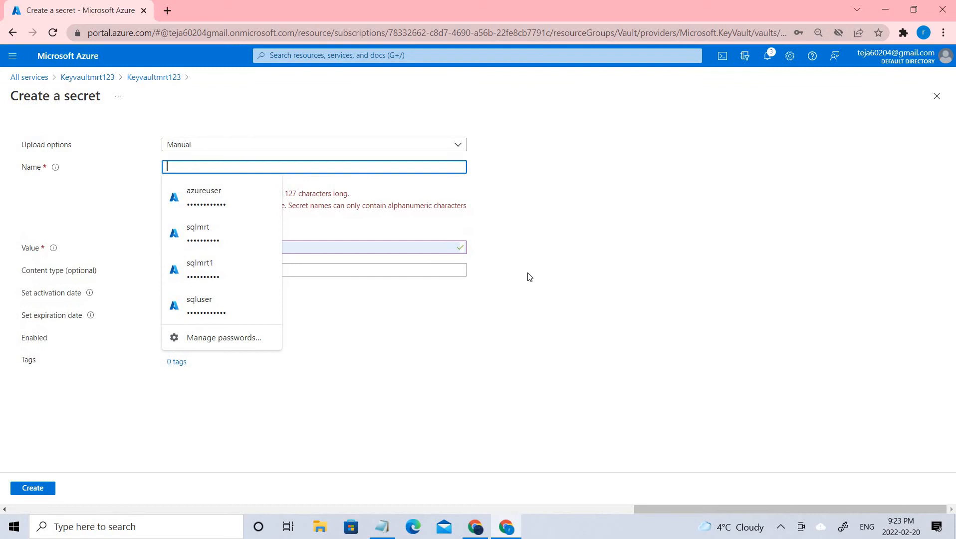
text(APIKEY)
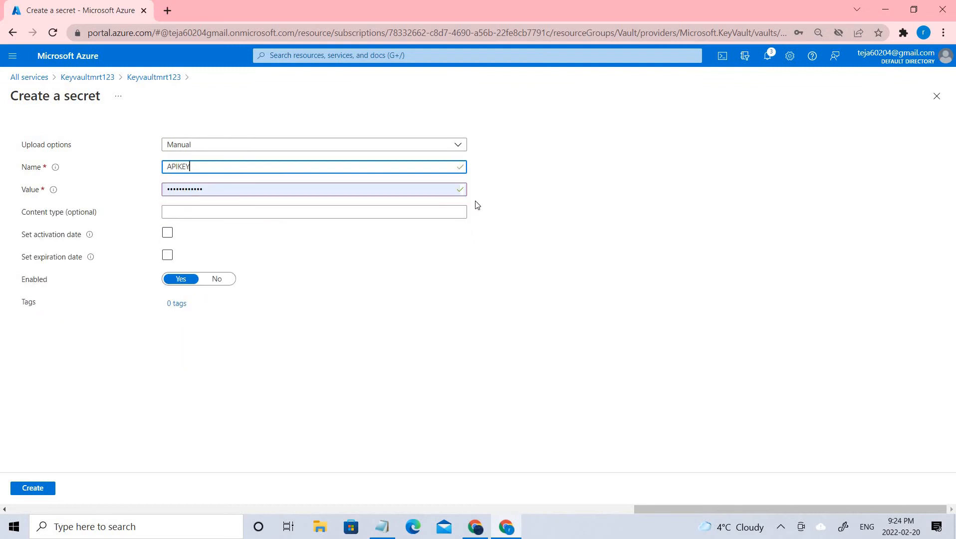
click(313, 189)
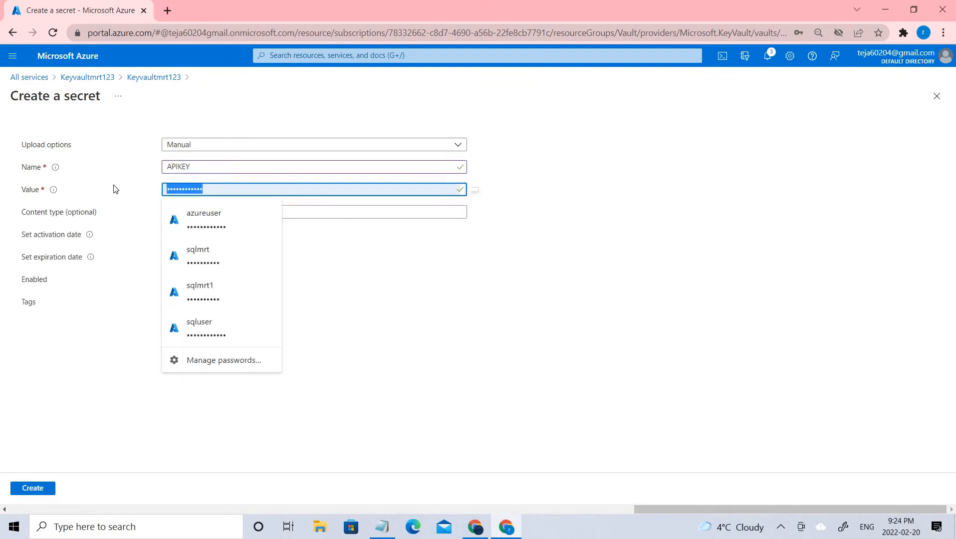
click(314, 188)
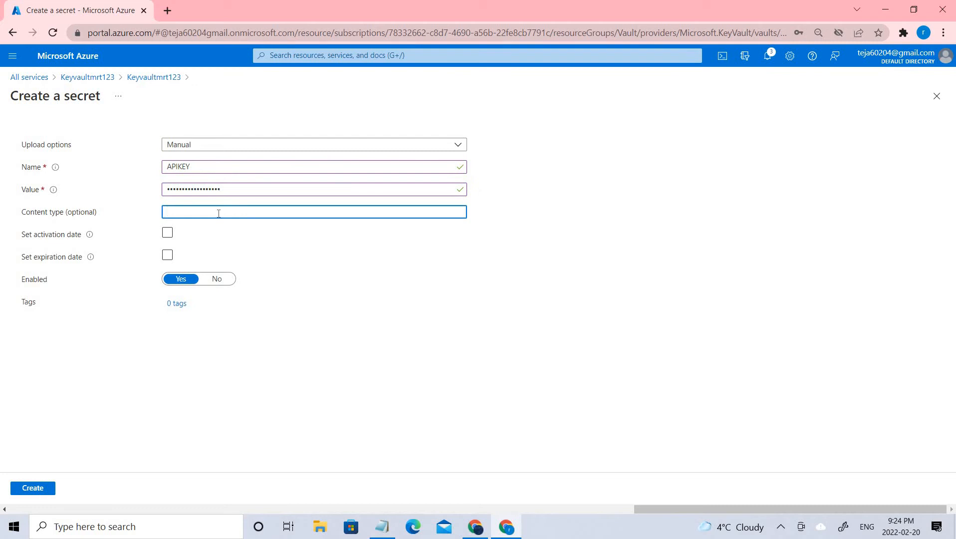
text(news api)
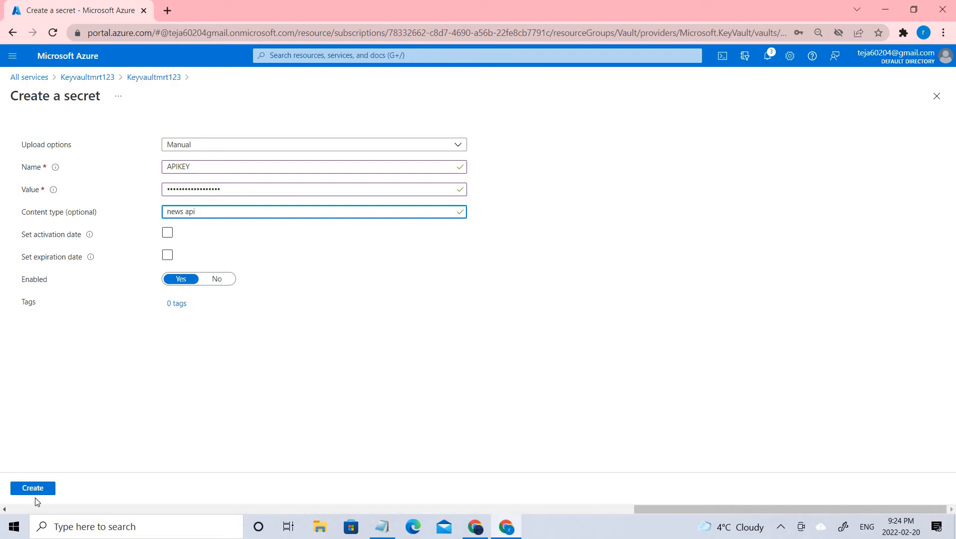
click(32, 488)
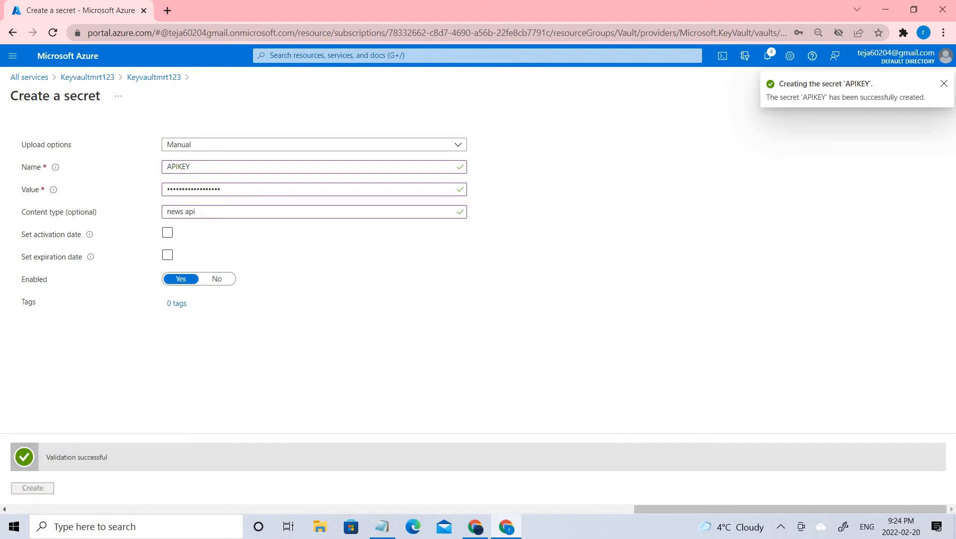
Decline Chrome's save-password prompt and open the APIKEY secret's version list
click(32, 487)
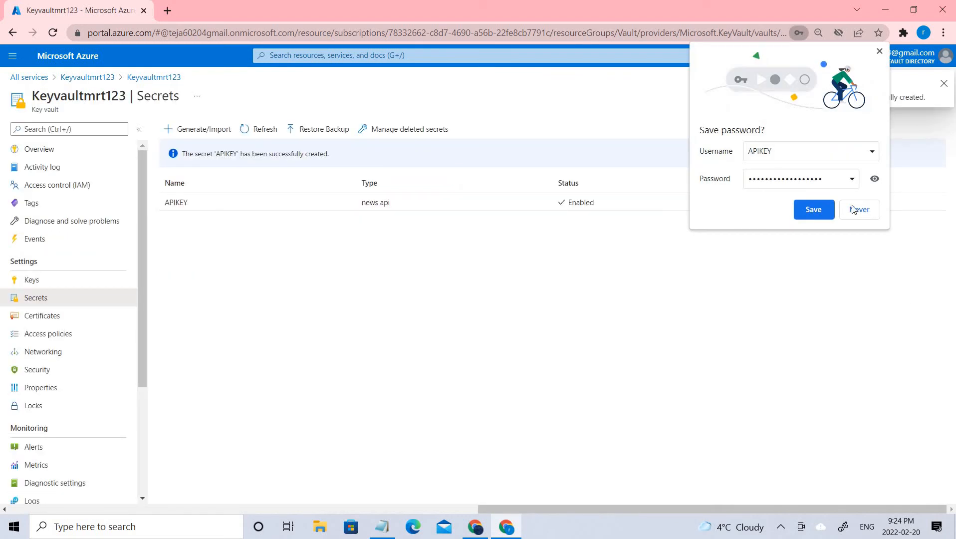
click(859, 209)
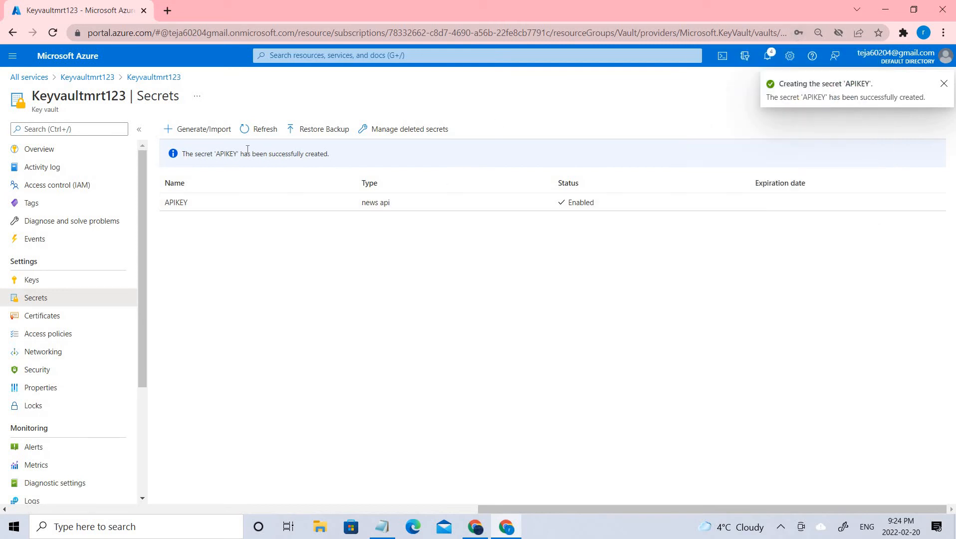
click(264, 129)
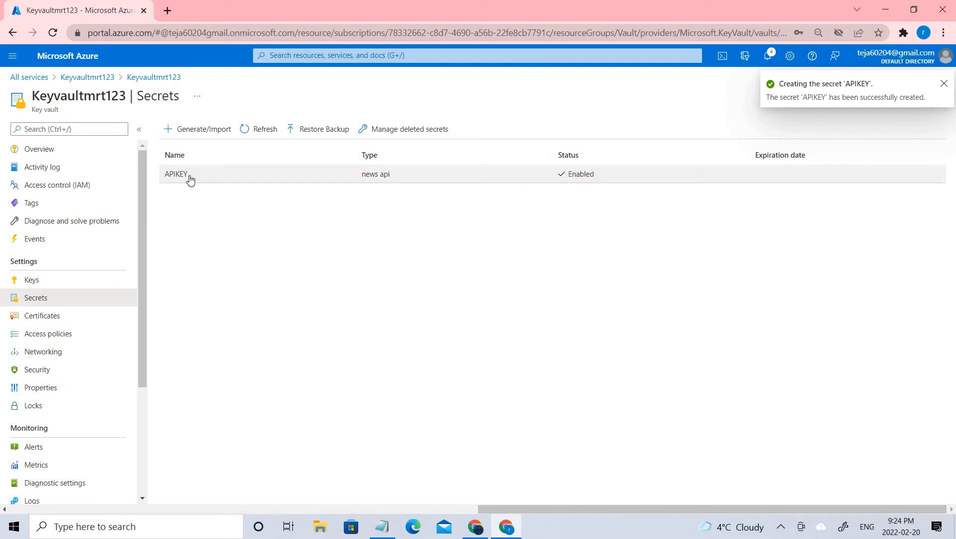
click(177, 174)
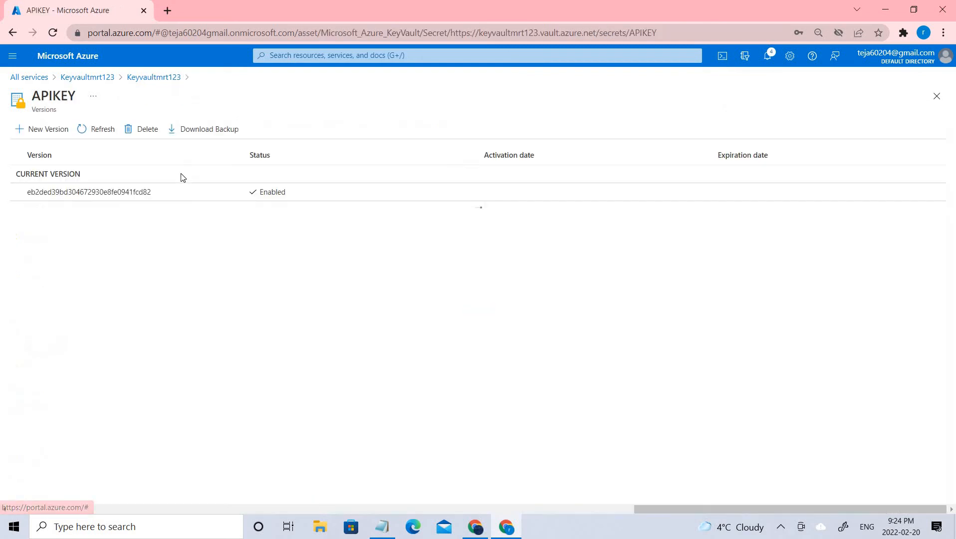
View APIKEY's current version, reveal then hide its value, and return to Keyvaultmrt123's secrets
double_click(272, 192)
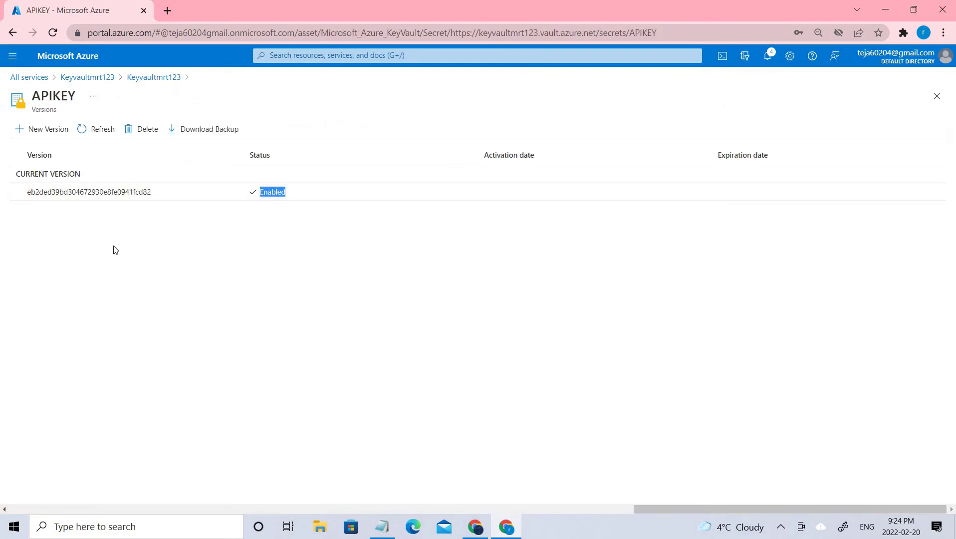
click(88, 192)
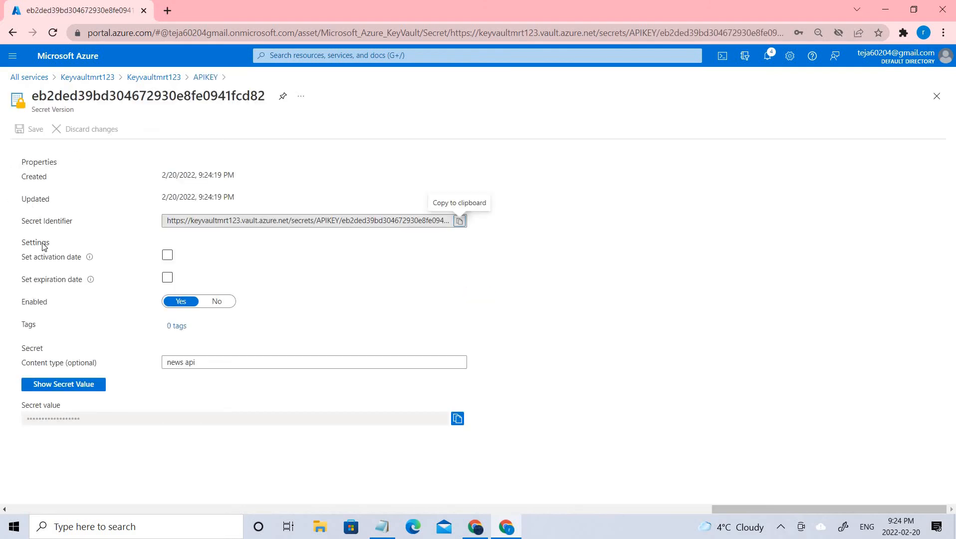
mouse_move(499, 398)
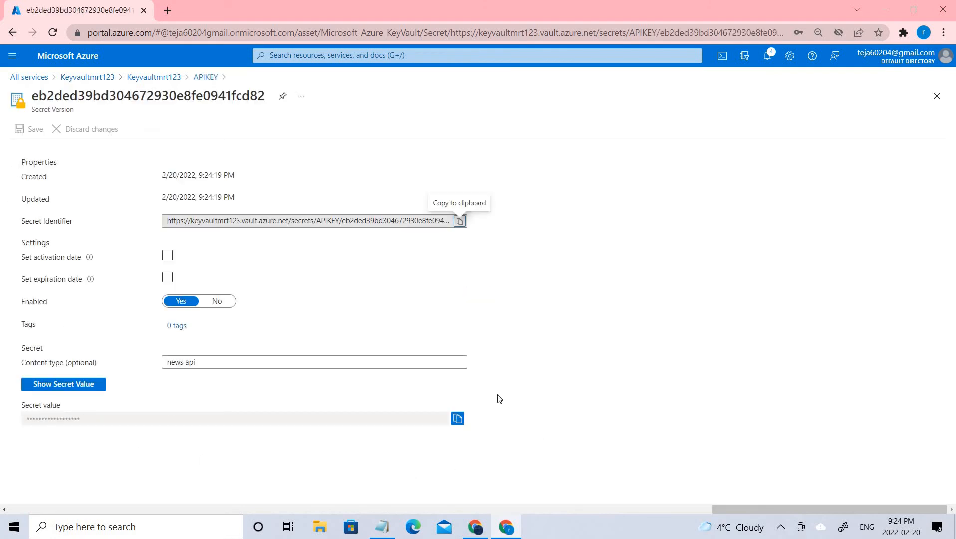
mouse_move(172, 395)
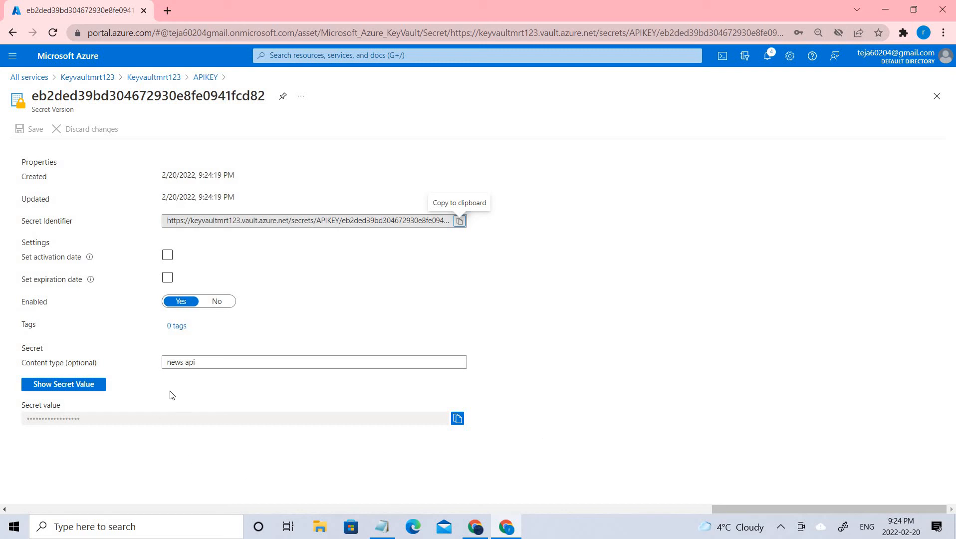
mouse_move(60, 388)
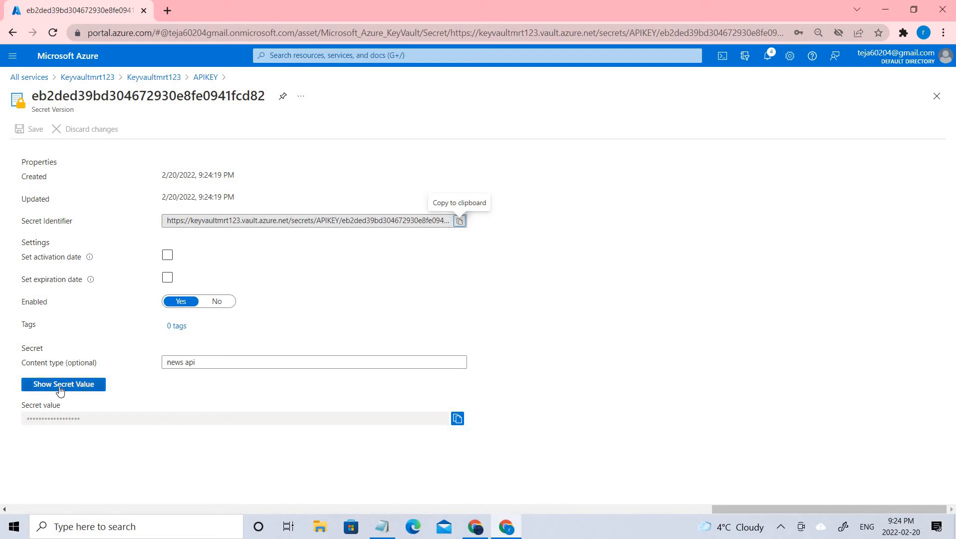
click(62, 384)
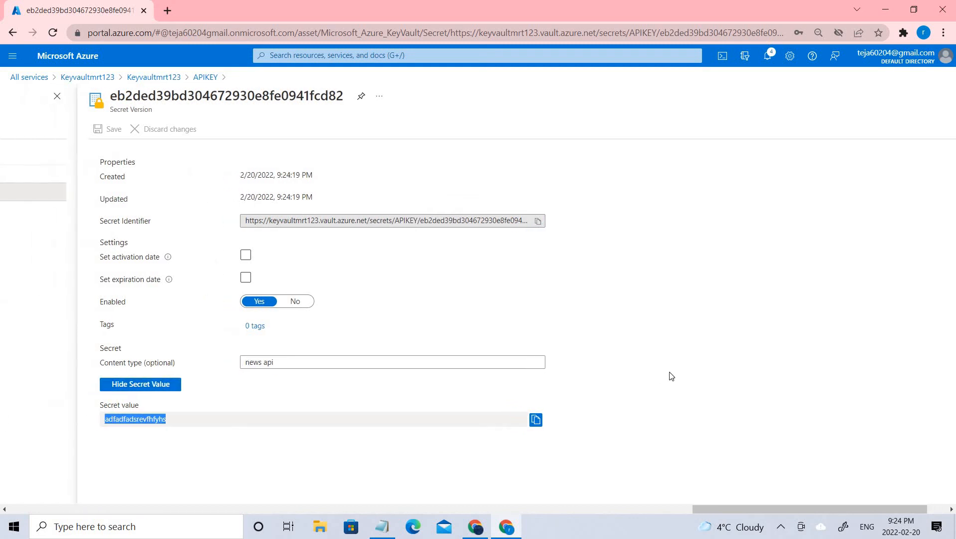
click(140, 384)
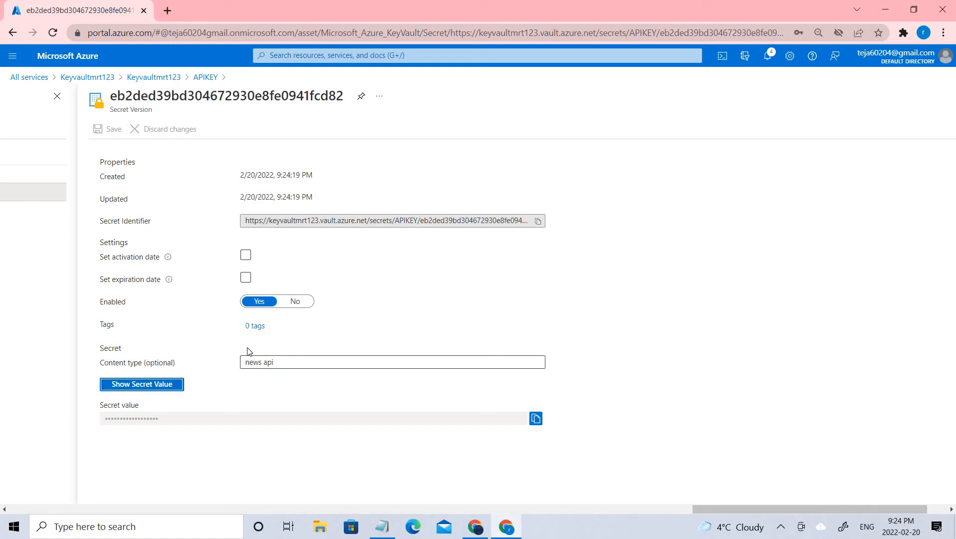
mouse_move(487, 404)
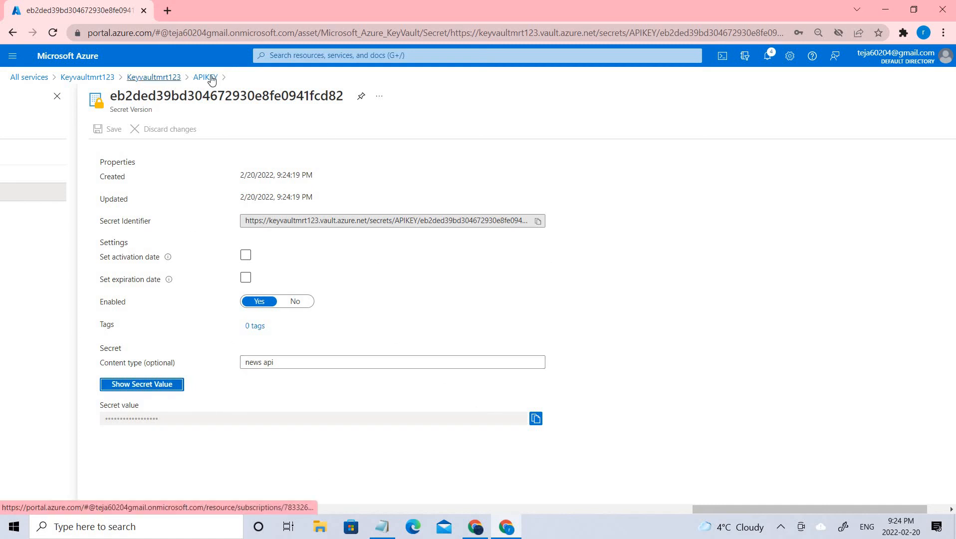
click(153, 78)
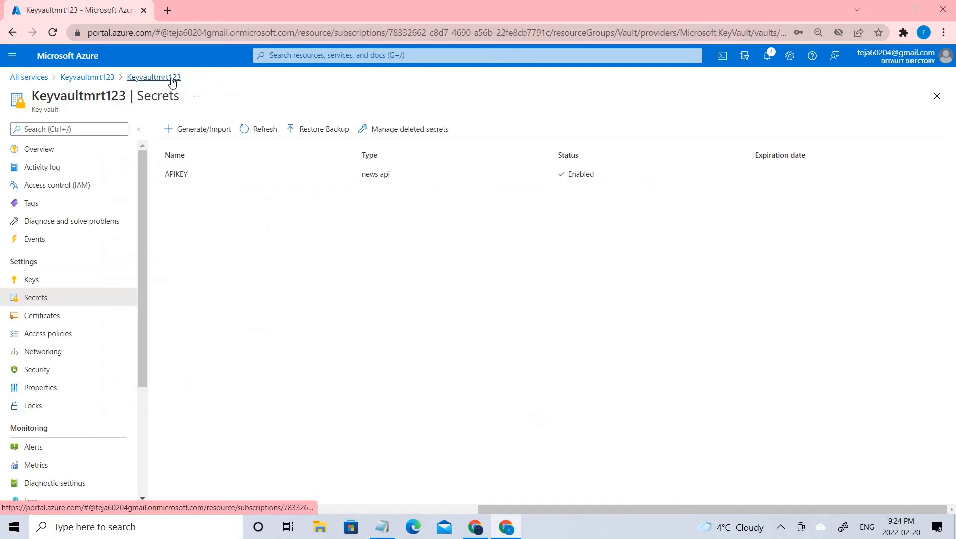